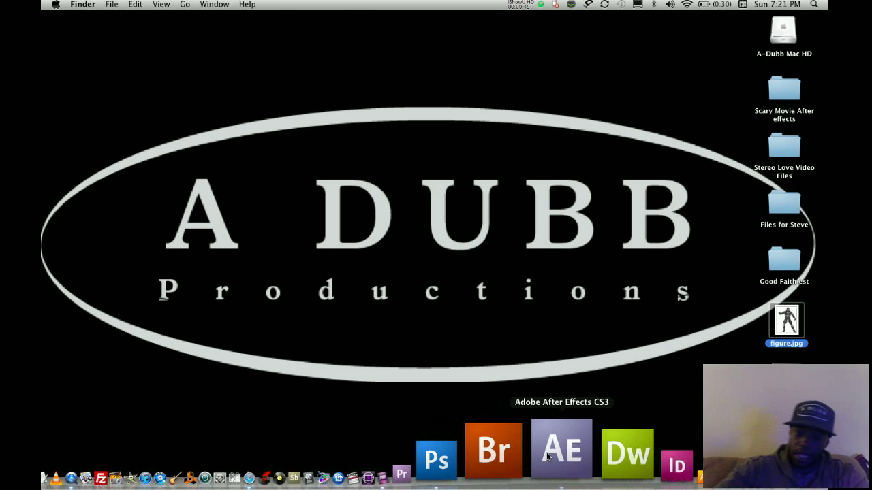
# - Launch After Effects CS3 from the Dock
pyautogui.click(562, 449)
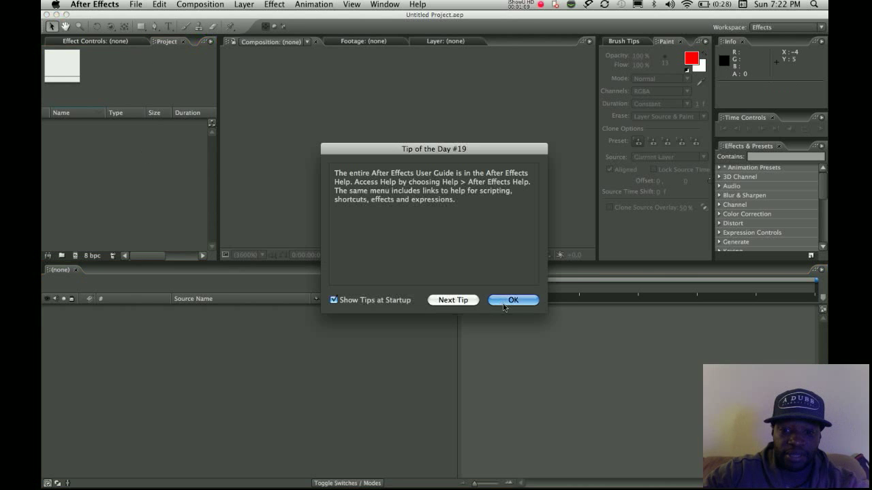
# - Dismiss the tip and create a new HDTV 1080 composition named 'parent tute'
pyautogui.click(512, 300)
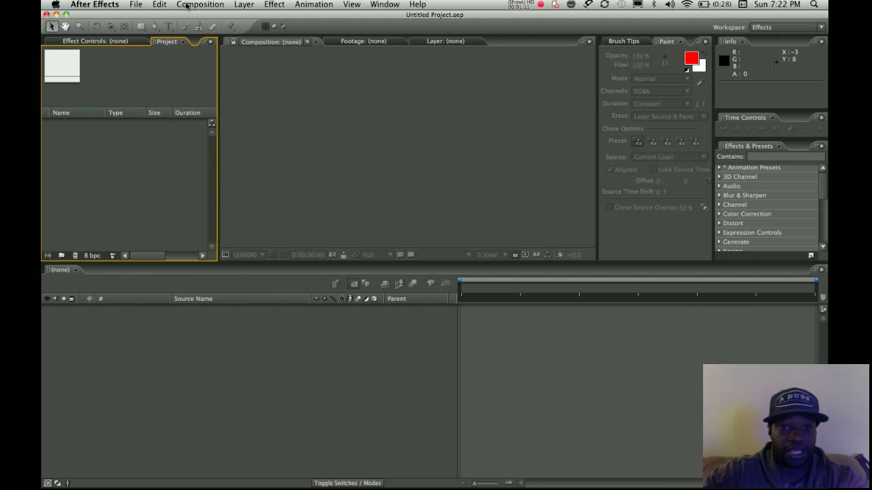
pyautogui.click(199, 4)
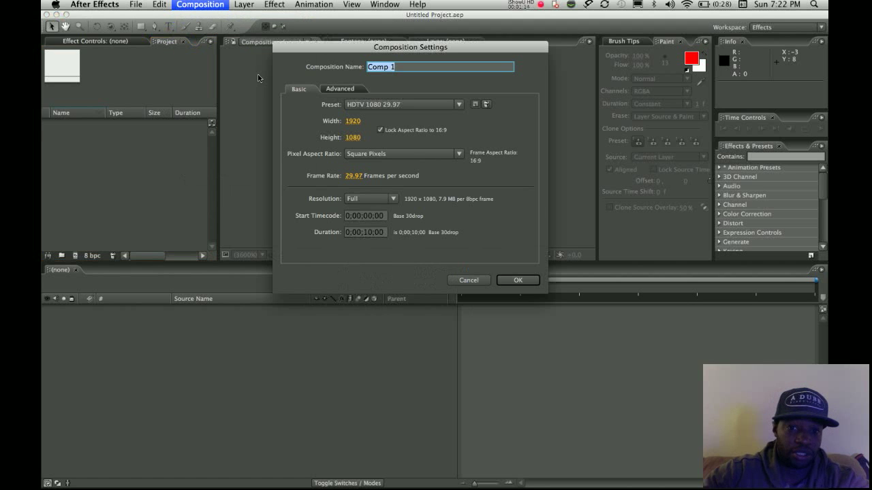
pyautogui.moveTo(494, 244)
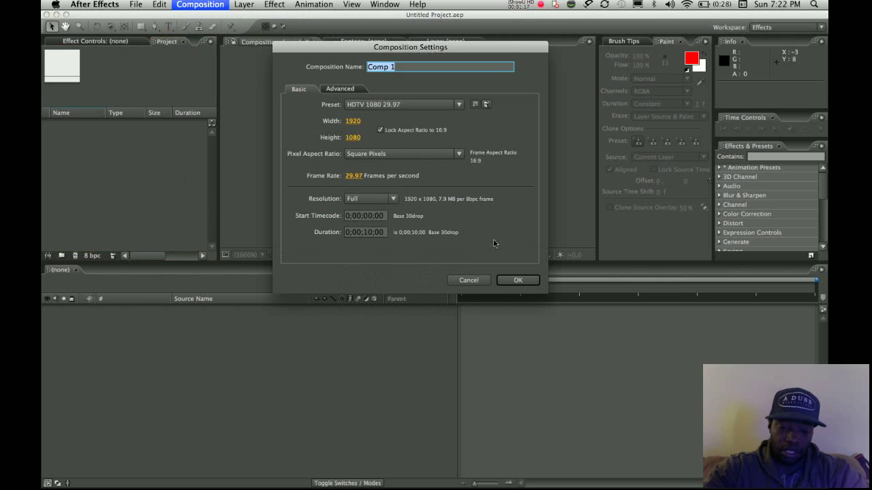
pyautogui.write('parent te')
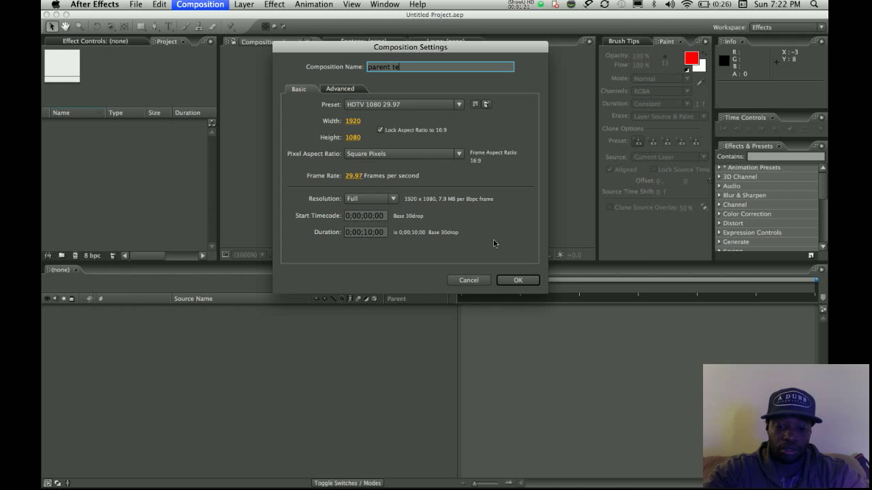
pyautogui.click(517, 281)
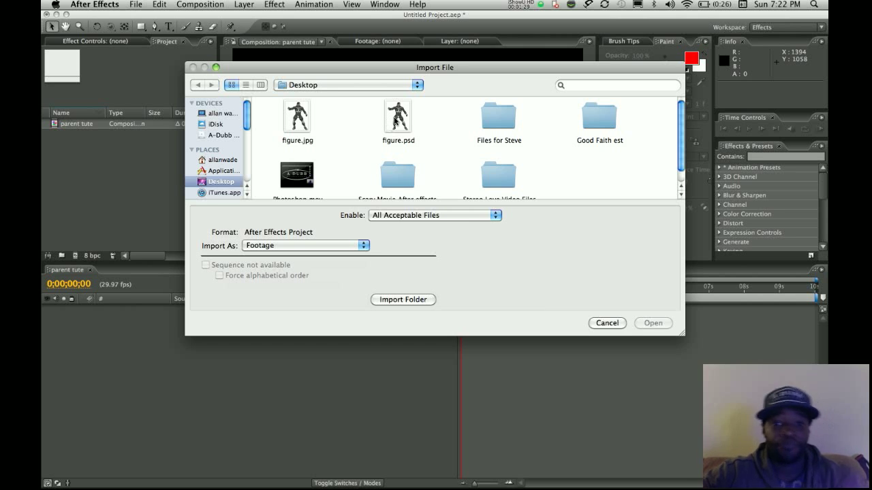
pyautogui.moveTo(150, 160)
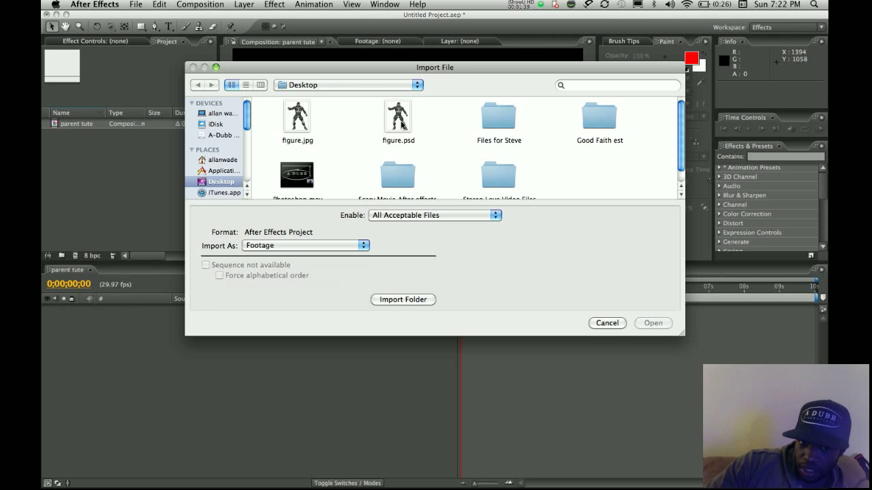
# - Import figure.psd from the Desktop as a composition with editable layer styles
pyautogui.click(398, 116)
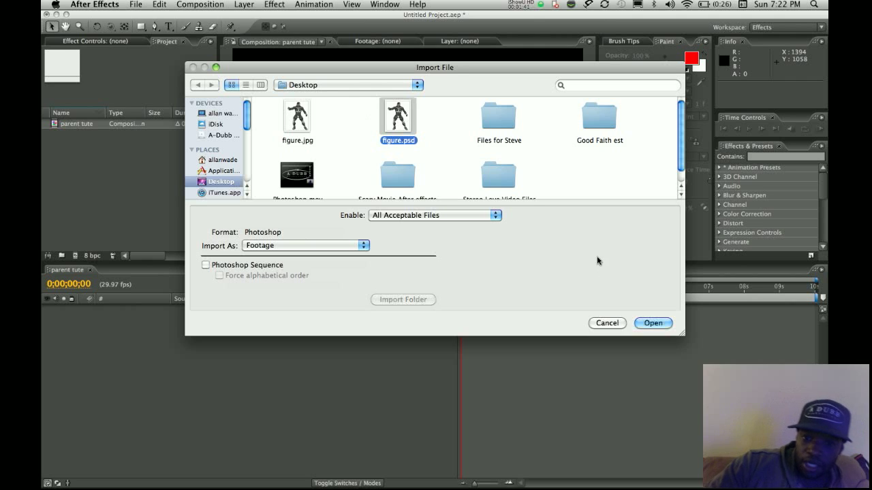
pyautogui.moveTo(583, 305)
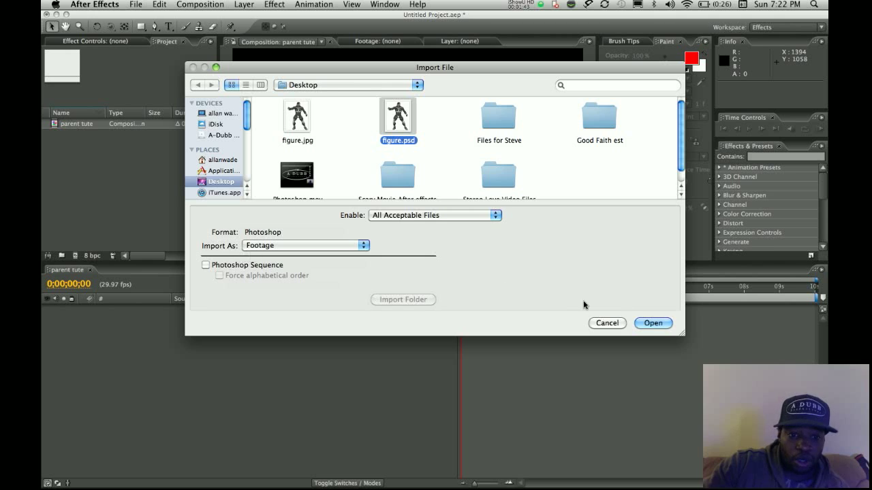
pyautogui.click(651, 323)
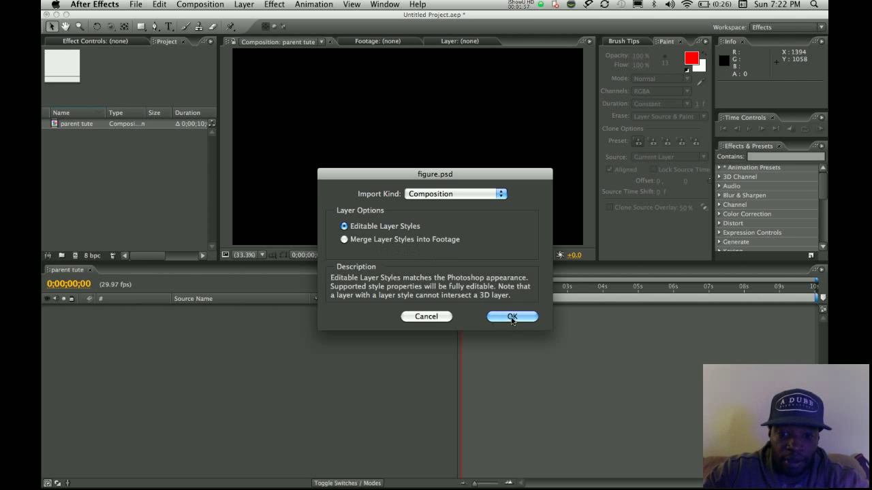
pyautogui.click(513, 316)
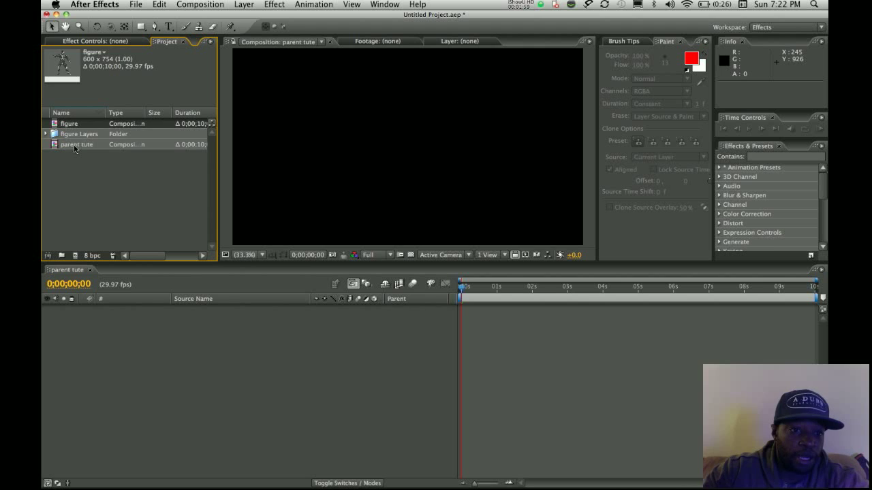
# - Add the figure layers to the parent tute timeline and nudge the Body piece to show it is separate
pyautogui.click(76, 144)
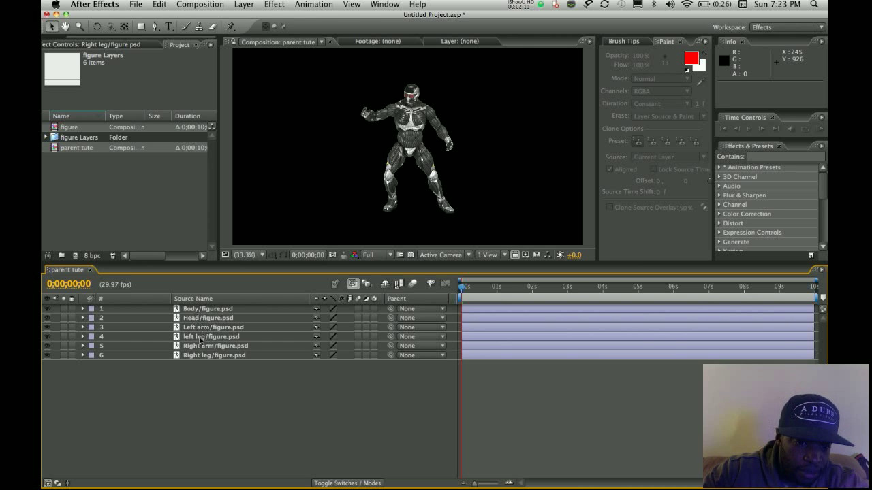
pyautogui.moveTo(199, 360)
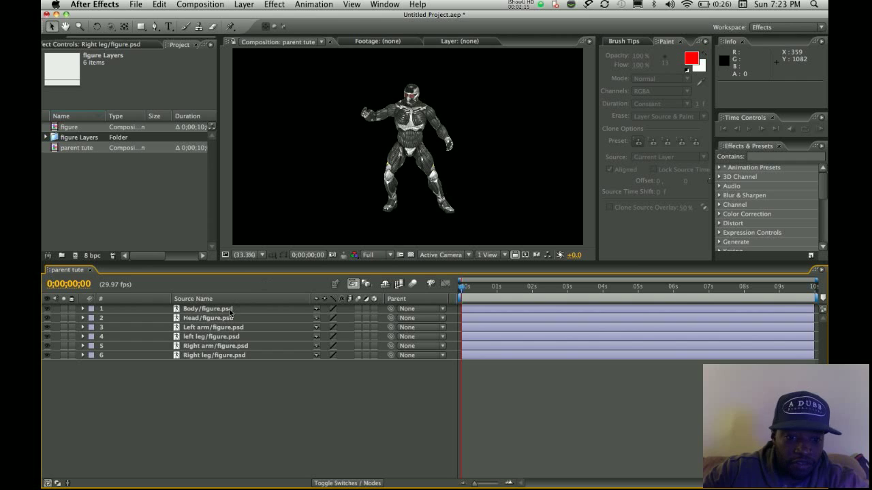
pyautogui.click(207, 308)
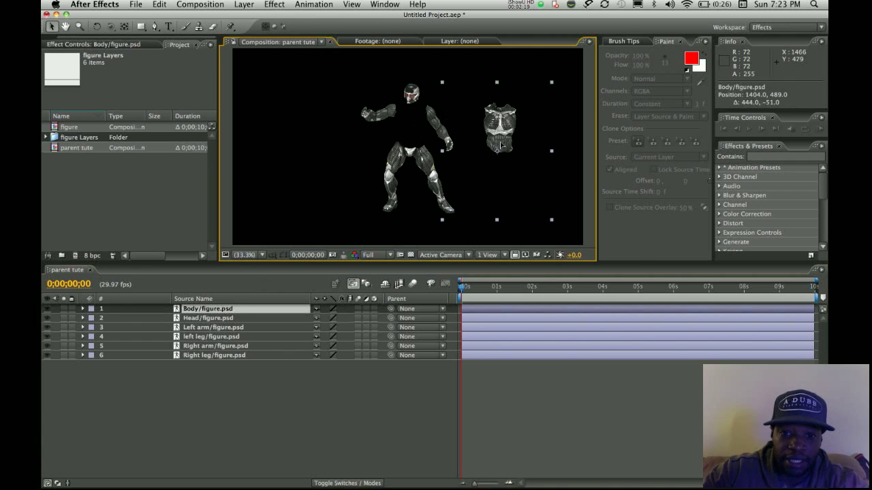
pyautogui.moveTo(502, 126); pyautogui.dragTo(507, 143)
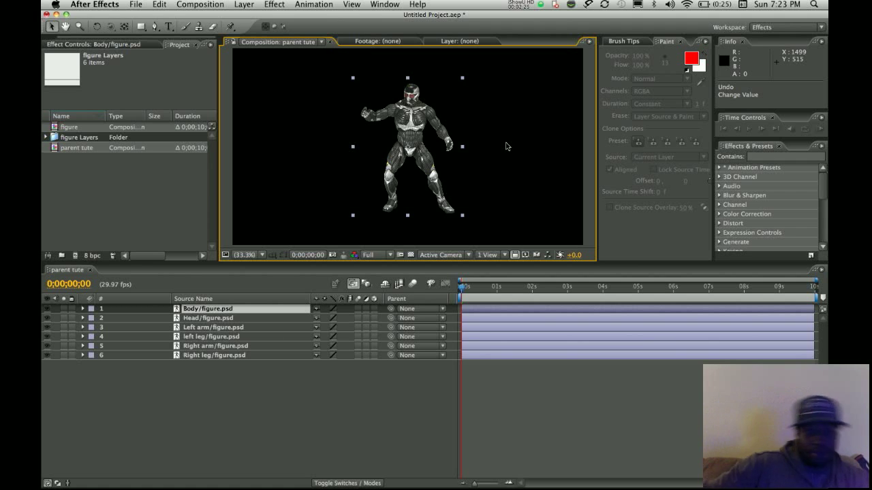
pyautogui.moveTo(281, 282)
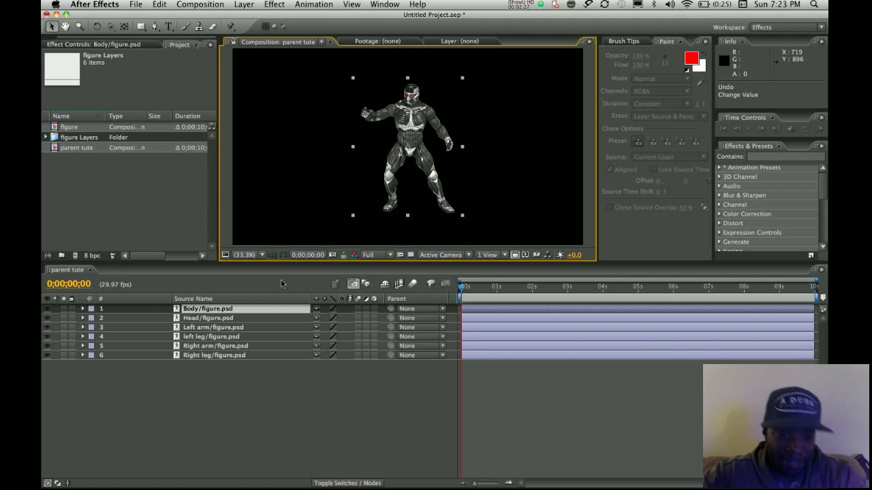
# - Pull the Left arm off the body and put it back, then select the Right leg layer
pyautogui.click(212, 327)
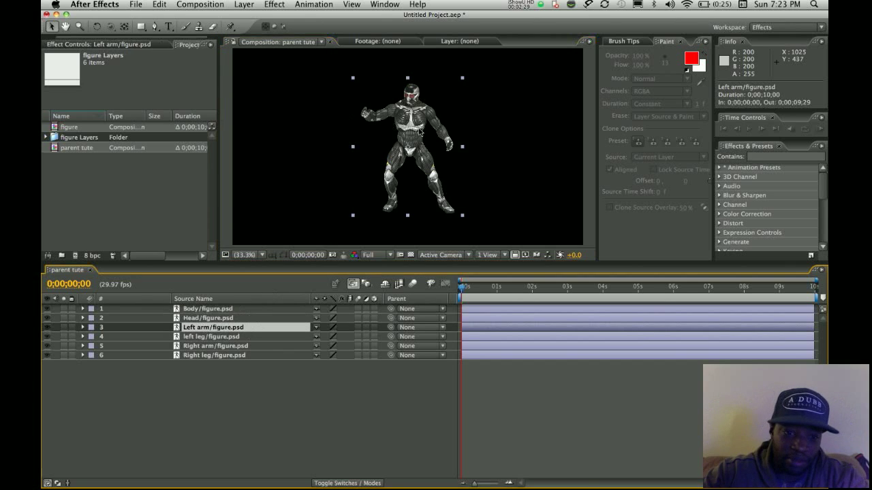
pyautogui.moveTo(416, 125); pyautogui.dragTo(341, 102)
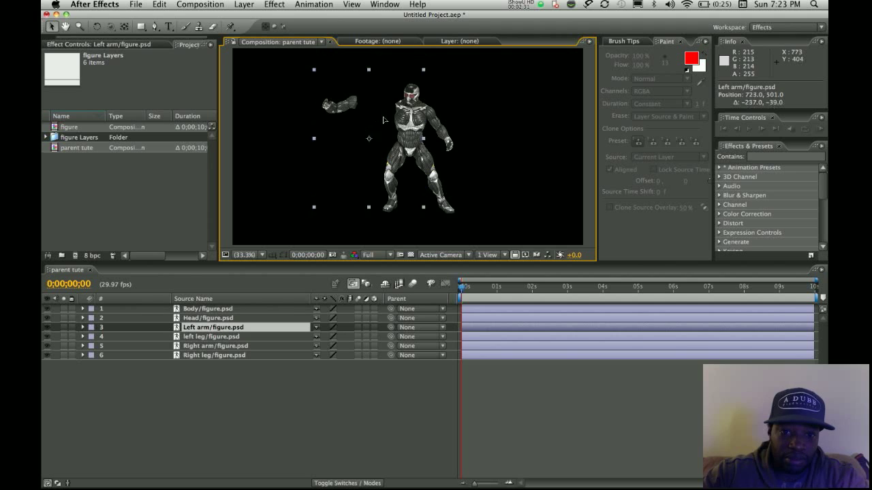
pyautogui.moveTo(344, 102); pyautogui.dragTo(379, 112)
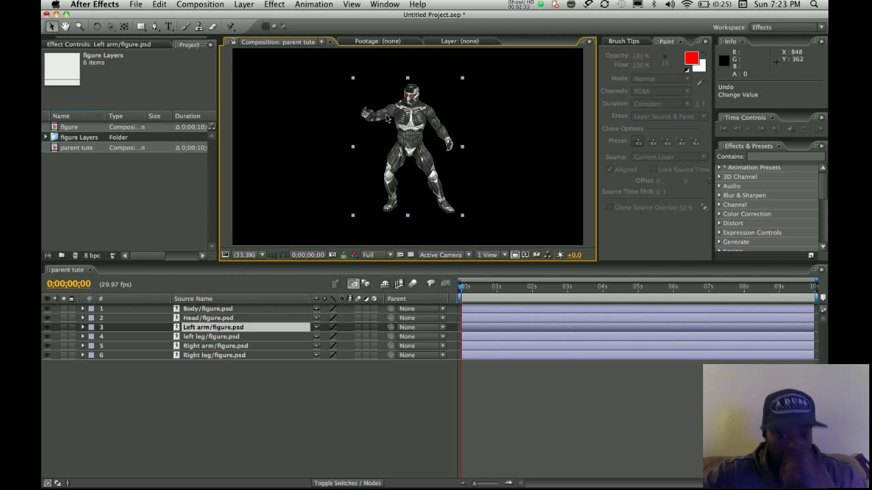
pyautogui.moveTo(302, 325)
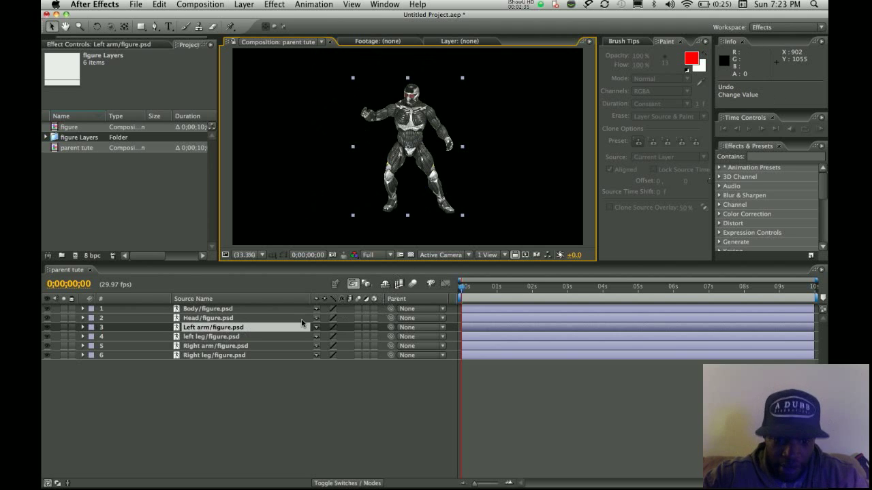
pyautogui.click(207, 308)
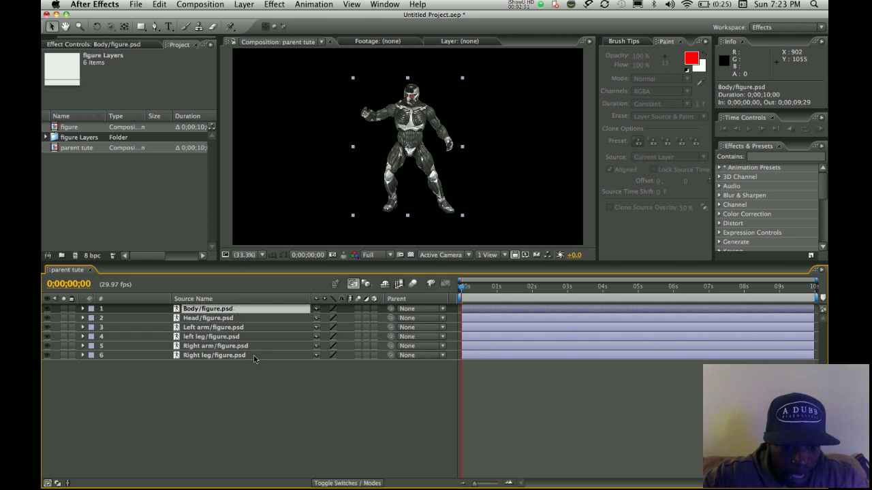
pyautogui.click(212, 354)
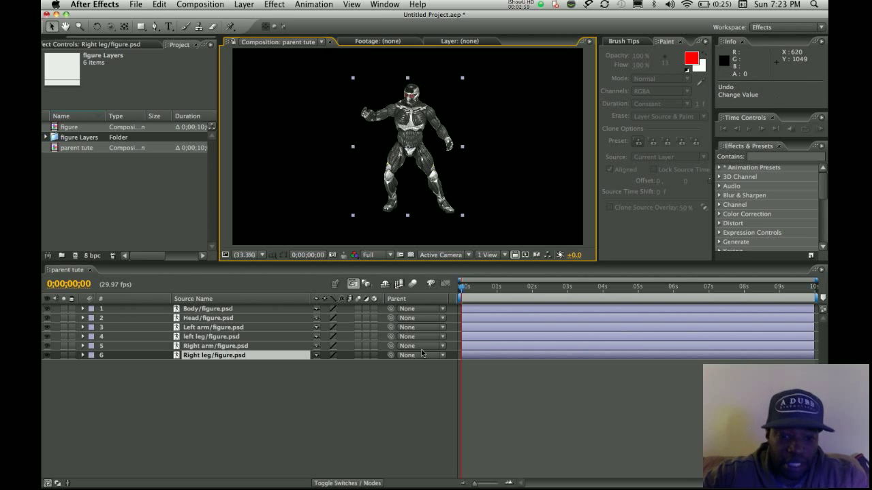
# - Parent the Right leg and left leg layers to Body with the Parent pick whip
pyautogui.click(423, 354)
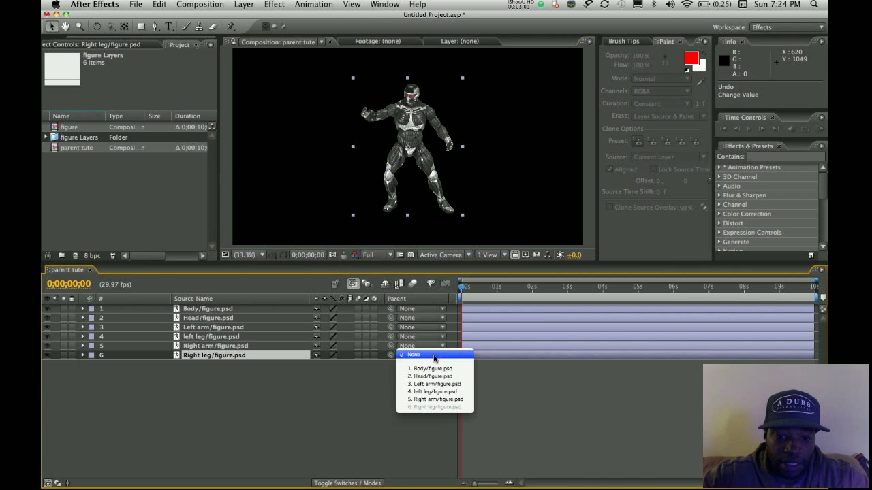
pyautogui.click(414, 354)
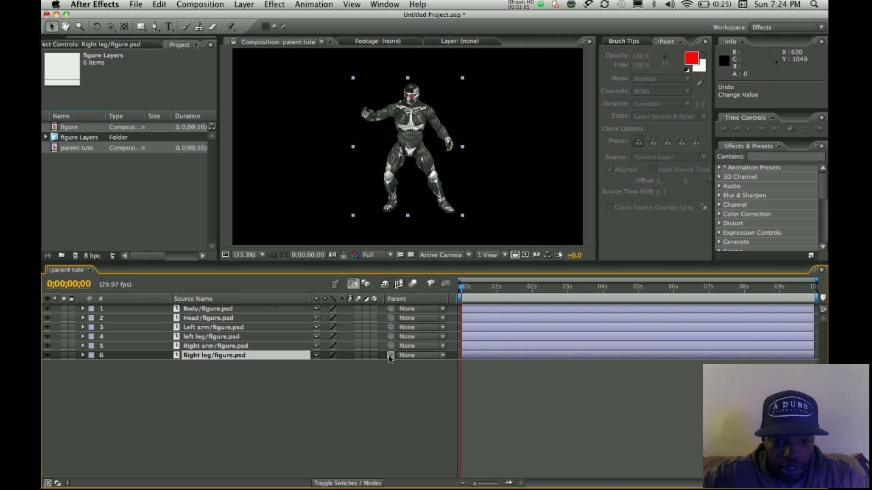
pyautogui.moveTo(389, 355); pyautogui.dragTo(264, 308)
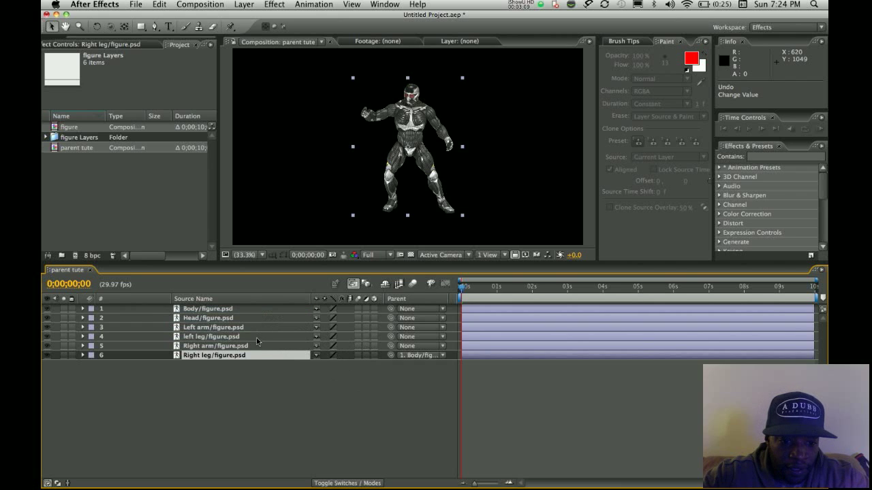
pyautogui.click(215, 346)
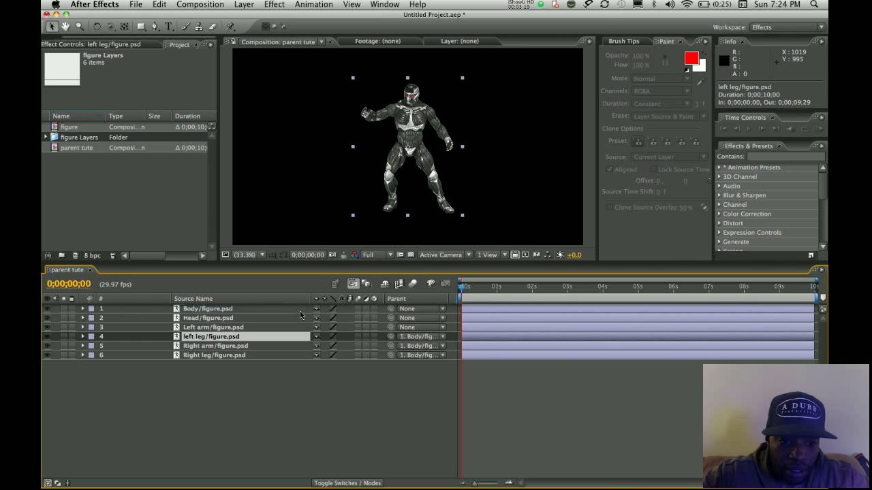
# - Parent the Left arm and Head to Body, then move the body so the whole figure follows
pyautogui.click(213, 327)
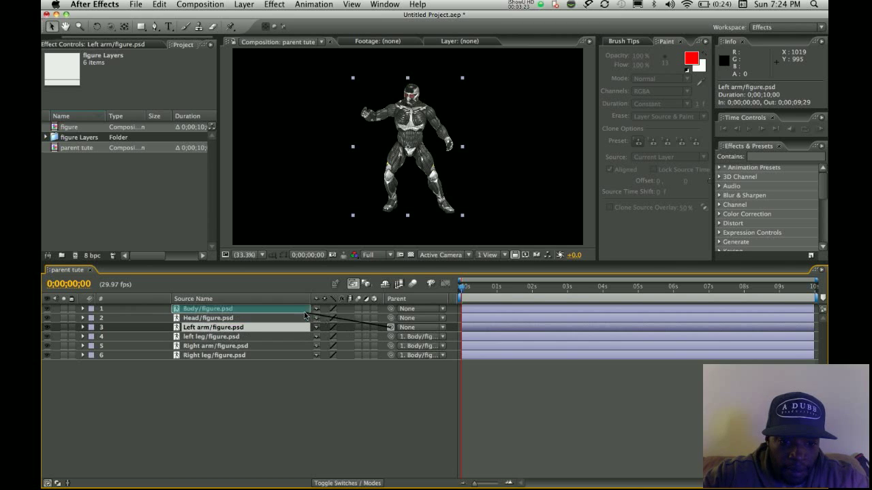
pyautogui.click(207, 319)
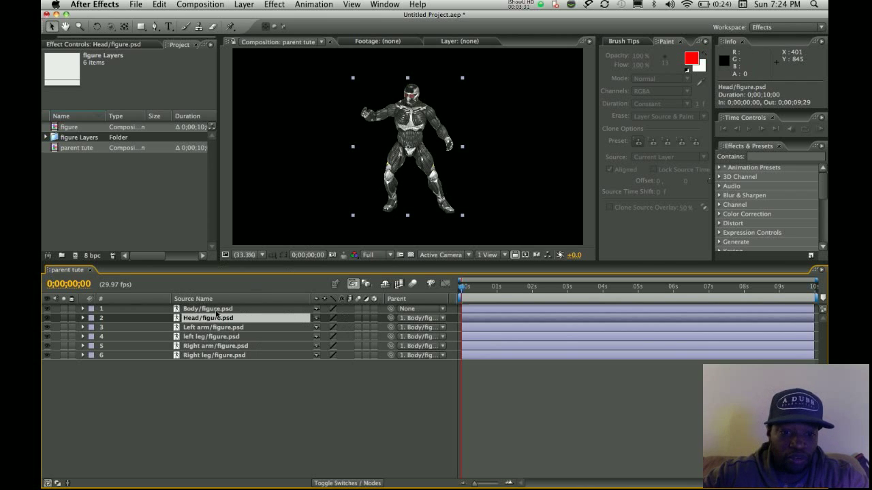
pyautogui.click(207, 307)
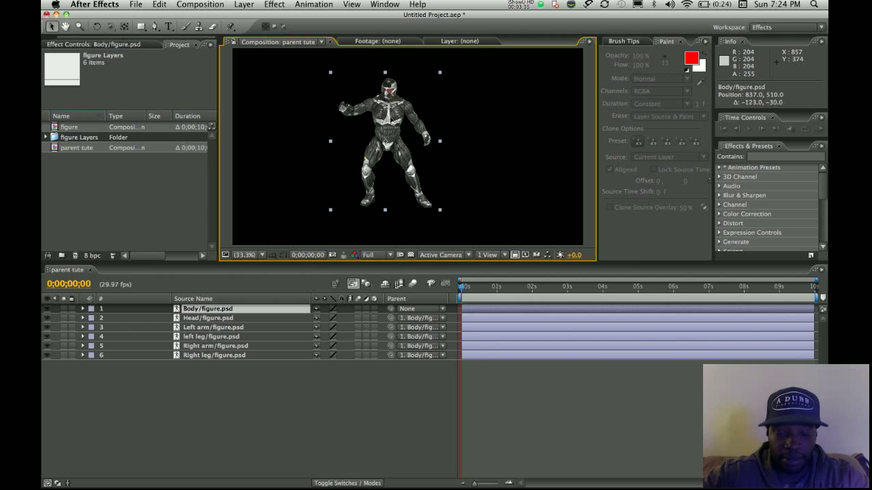
pyautogui.moveTo(393, 143); pyautogui.dragTo(393, 143)
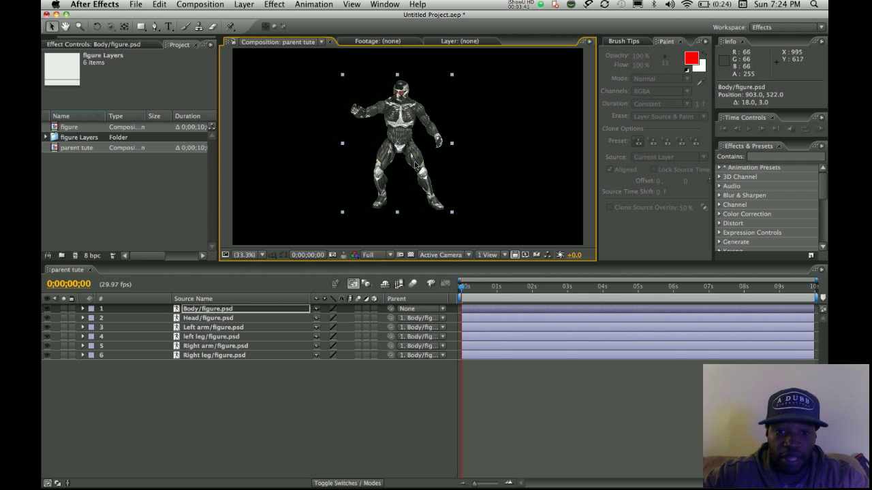
# - Reveal the Right leg's Rotation and set a rotation keyframe at the 1-second mark
pyautogui.click(215, 354)
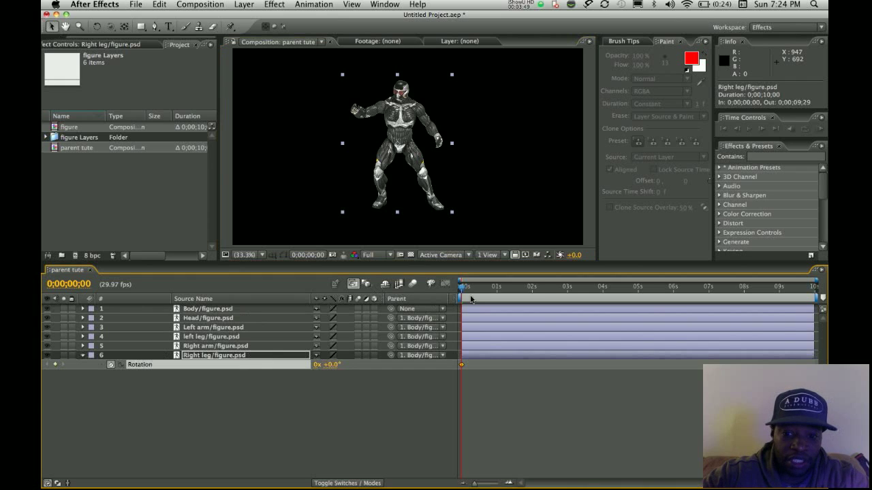
pyautogui.moveTo(463, 286); pyautogui.dragTo(496, 286)
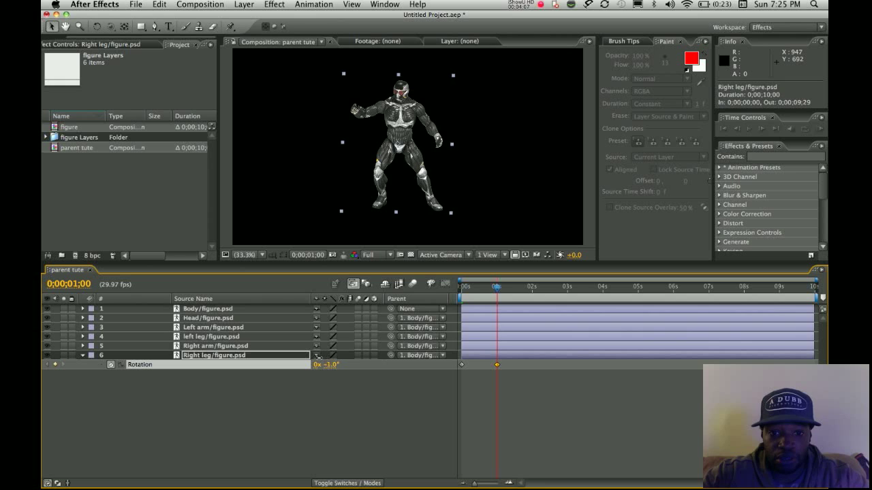
pyautogui.moveTo(329, 365); pyautogui.dragTo(363, 357)
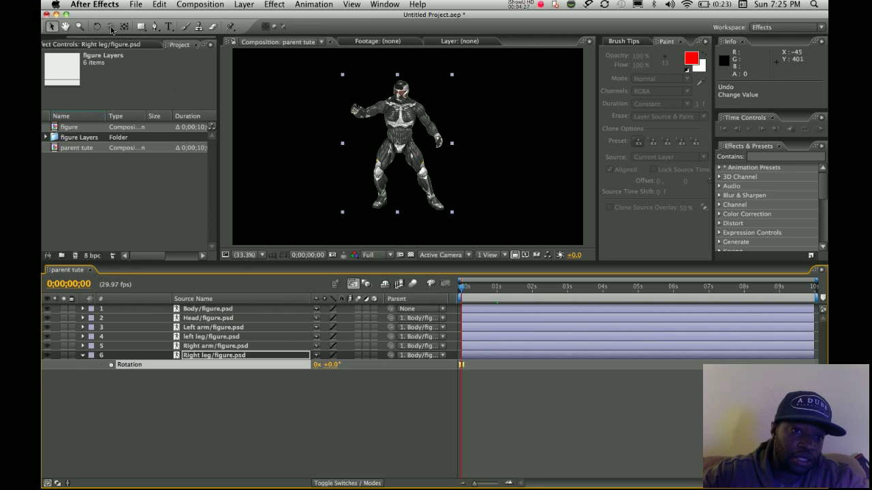
pyautogui.moveTo(125, 26)
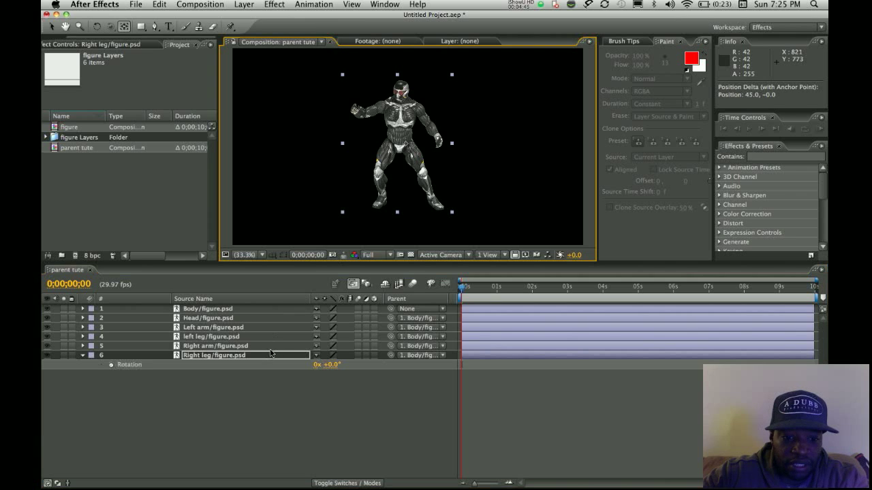
# - Move the anchor points of the right arm, left leg, left arm and head to their joints with Pan Behind
pyautogui.click(215, 346)
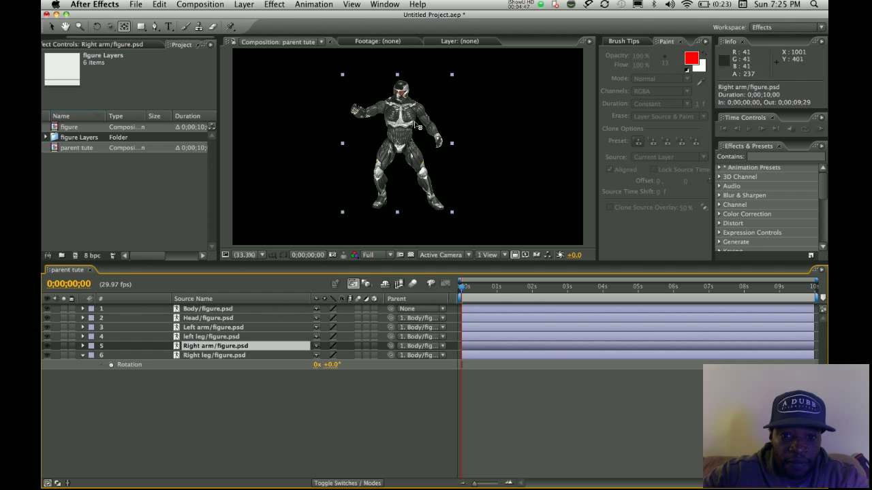
pyautogui.moveTo(286, 294)
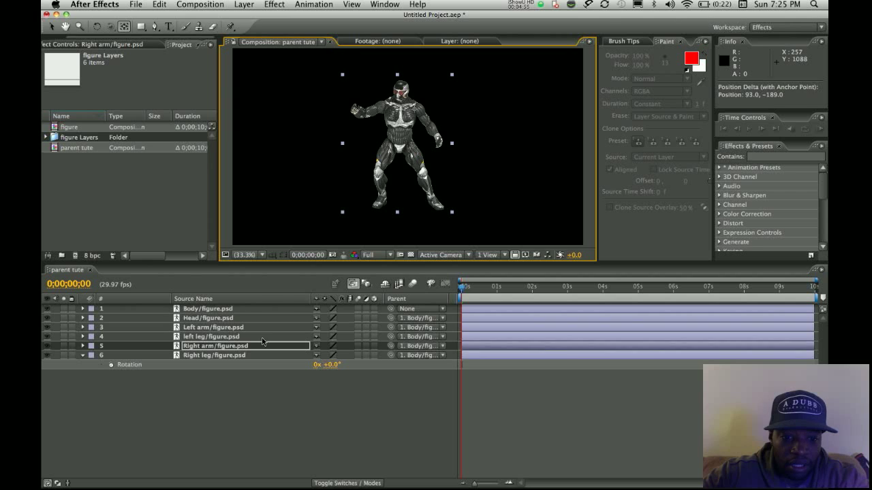
pyautogui.click(211, 336)
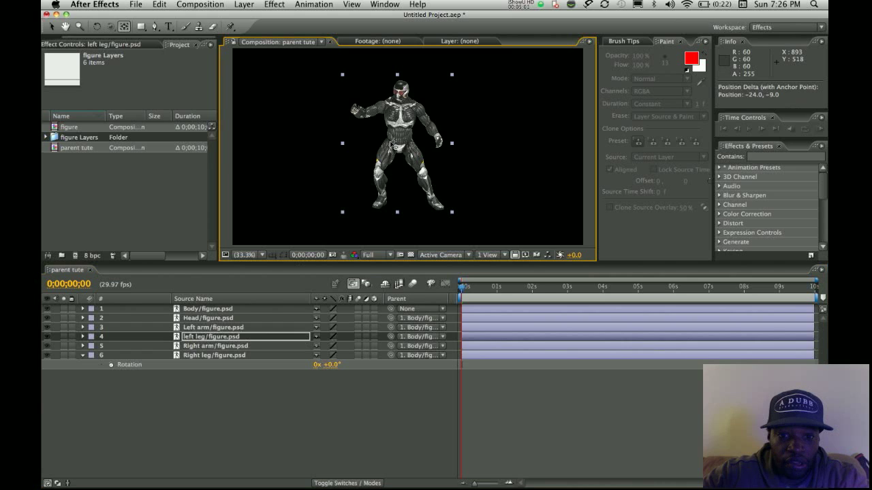
pyautogui.click(212, 327)
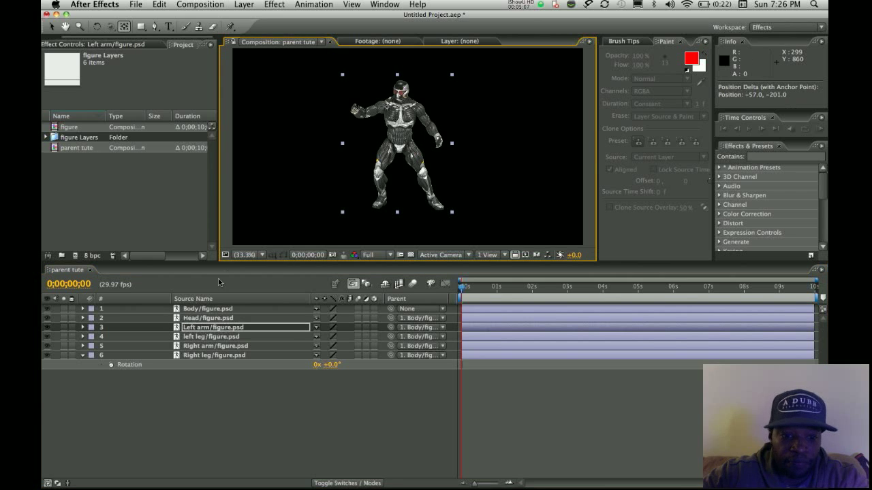
pyautogui.click(208, 318)
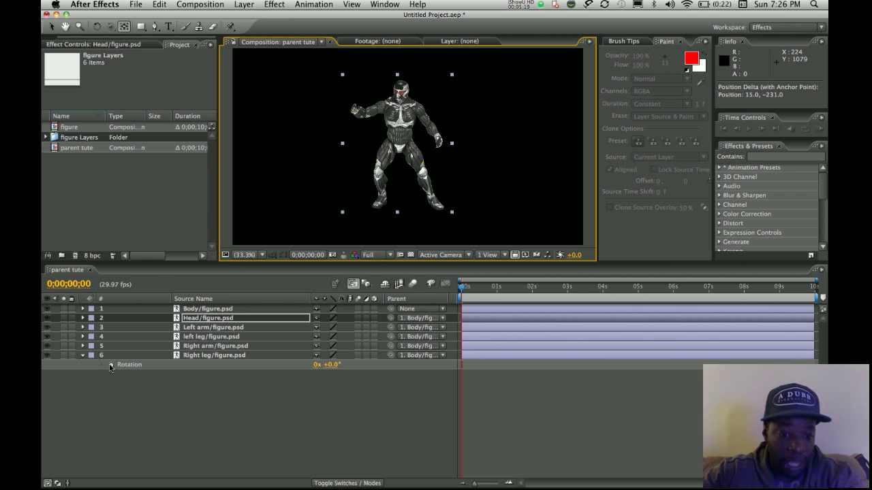
# - Keyframe the Right leg rotating outward about -6° at 1s and back at 2s, returning to the start
pyautogui.click(213, 354)
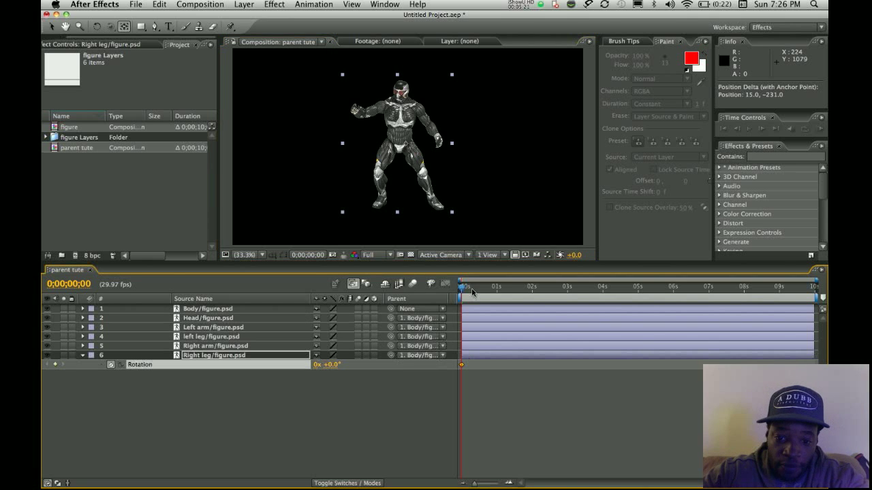
pyautogui.moveTo(460, 287); pyautogui.dragTo(496, 288)
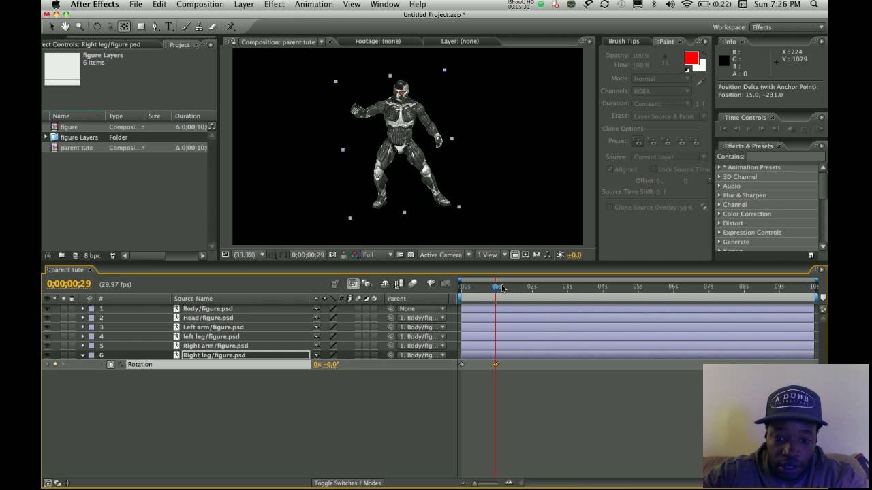
pyautogui.moveTo(501, 289); pyautogui.dragTo(530, 289)
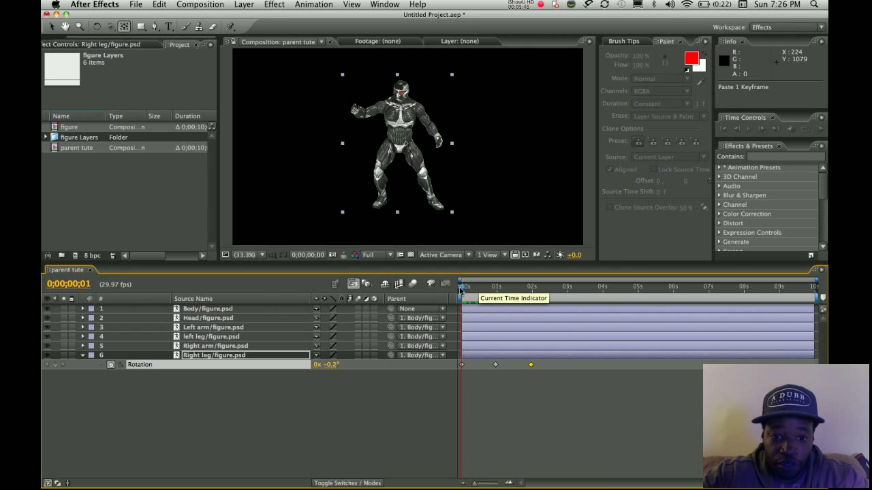
pyautogui.moveTo(461, 286); pyautogui.dragTo(479, 286)
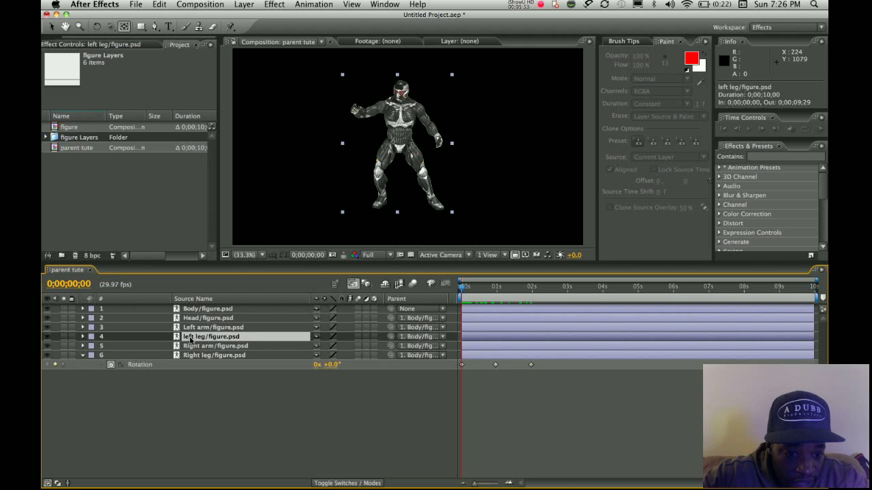
# - Keyframe the left leg rotating outward about +24° at 1s with the start value pasted at 2s
pyautogui.click(81, 336)
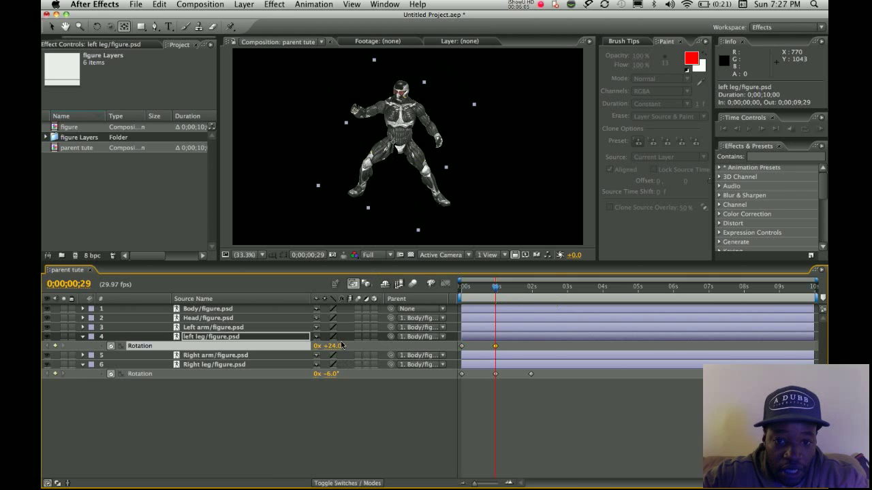
pyautogui.moveTo(496, 286); pyautogui.dragTo(531, 286)
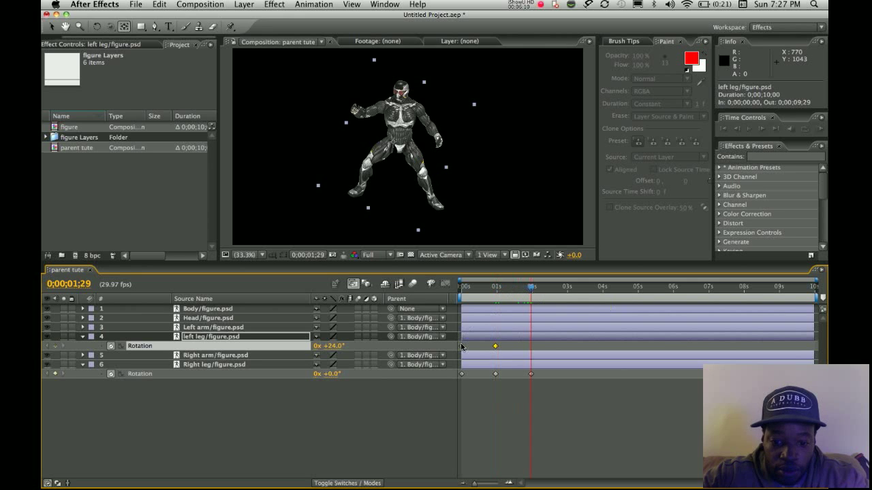
pyautogui.click(496, 346)
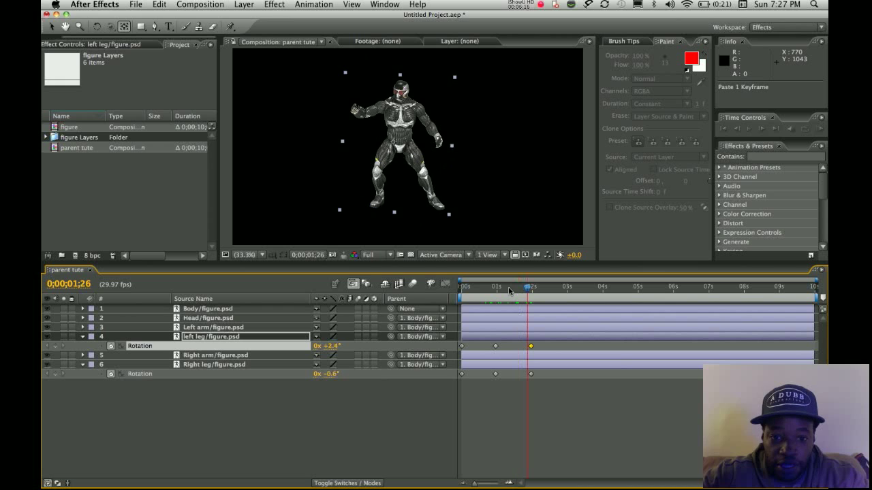
# - Scrub the timeline to preview the leg swing, return to the first frame and select the Left arm
pyautogui.moveTo(531, 286); pyautogui.dragTo(463, 286)
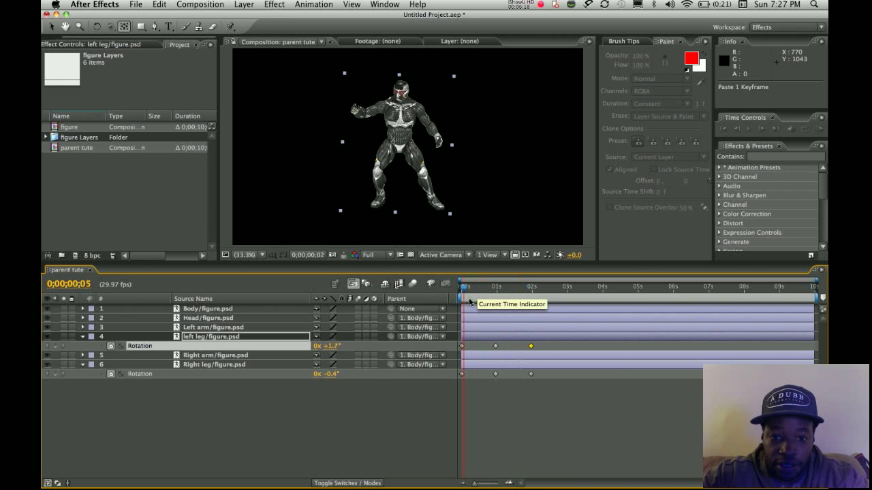
pyautogui.moveTo(463, 286); pyautogui.dragTo(496, 286)
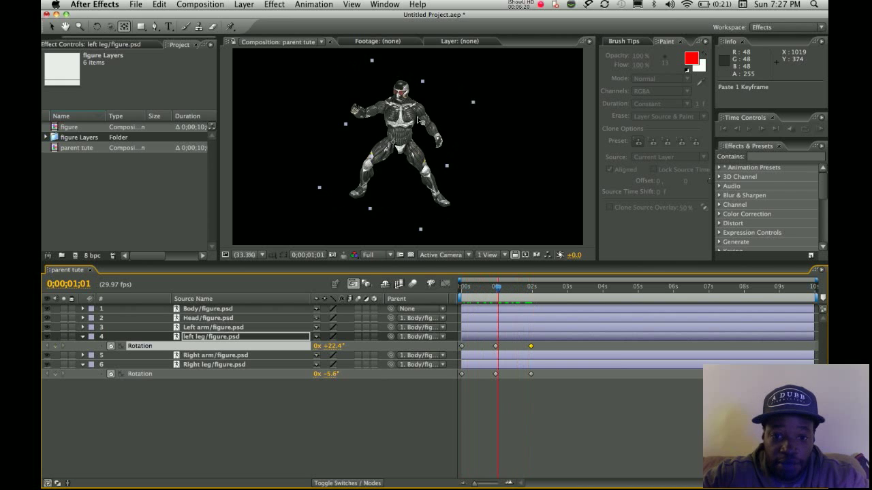
pyautogui.moveTo(496, 286); pyautogui.dragTo(466, 286)
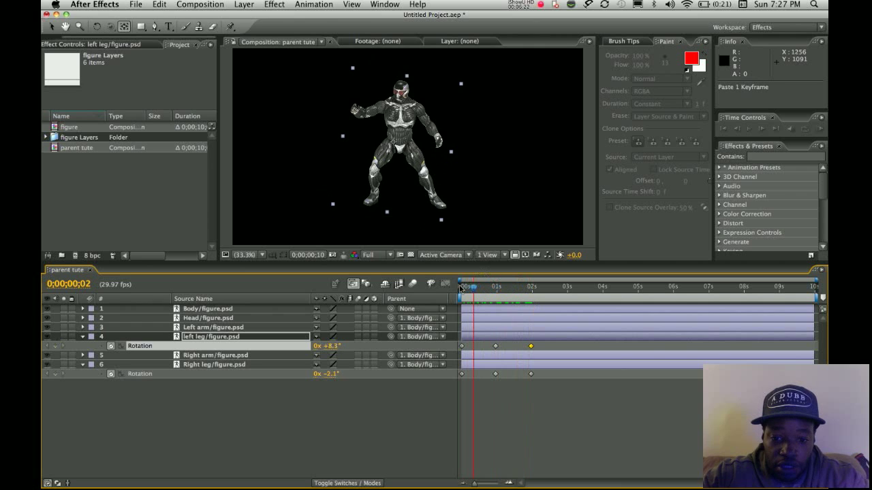
pyautogui.click(463, 286)
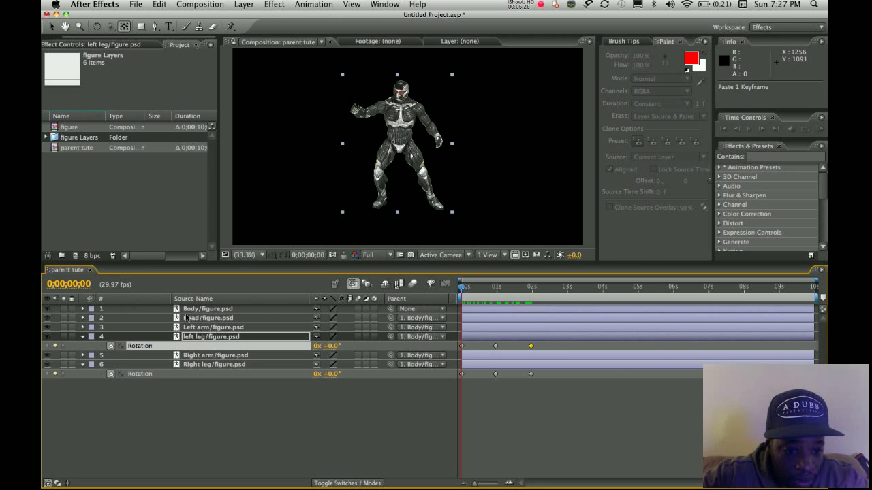
pyautogui.click(212, 327)
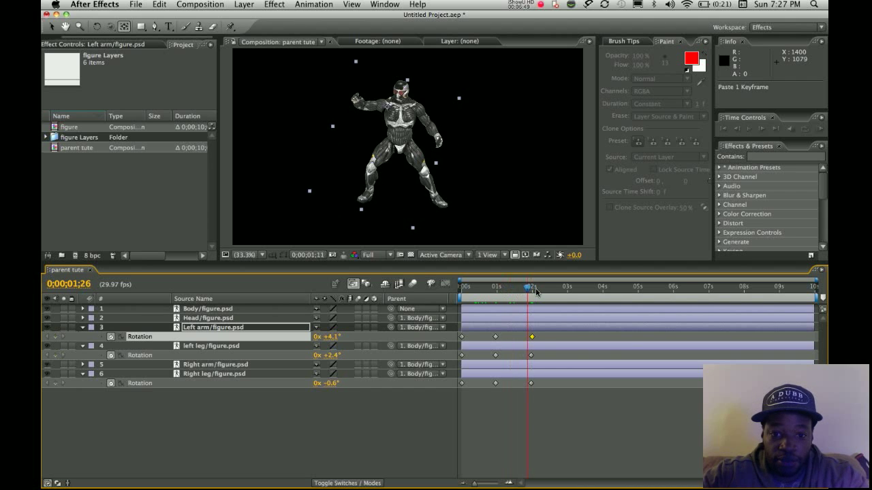
# - Keyframe the Left arm raising at 1s and lowering by 2s, scrubbing to preview the movement
pyautogui.moveTo(531, 286); pyautogui.dragTo(534, 286)
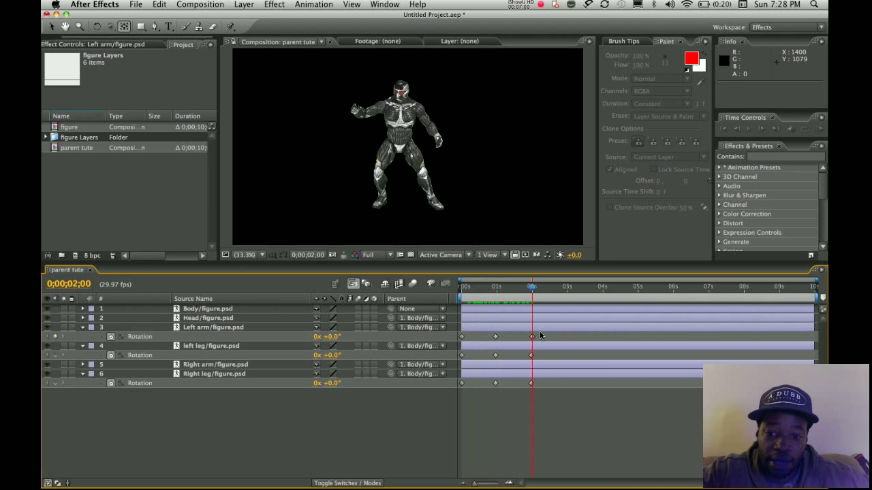
pyautogui.moveTo(531, 286); pyautogui.dragTo(526, 286)
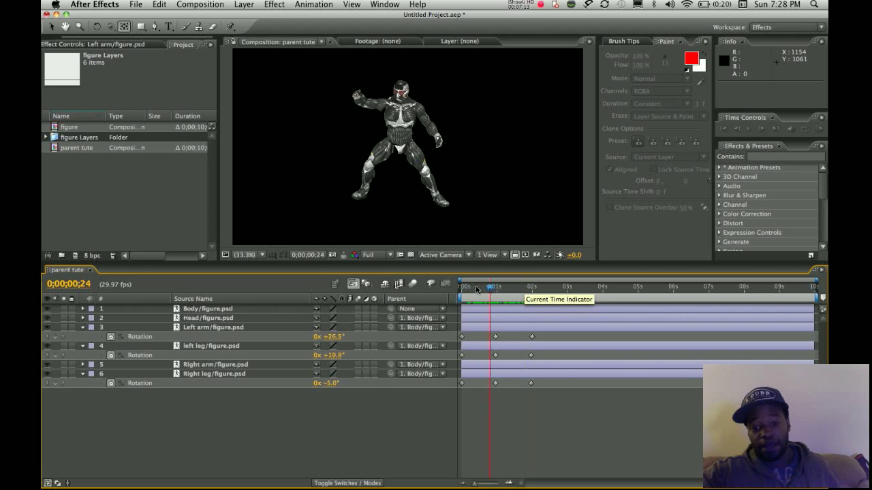
pyautogui.moveTo(475, 286); pyautogui.dragTo(512, 286)
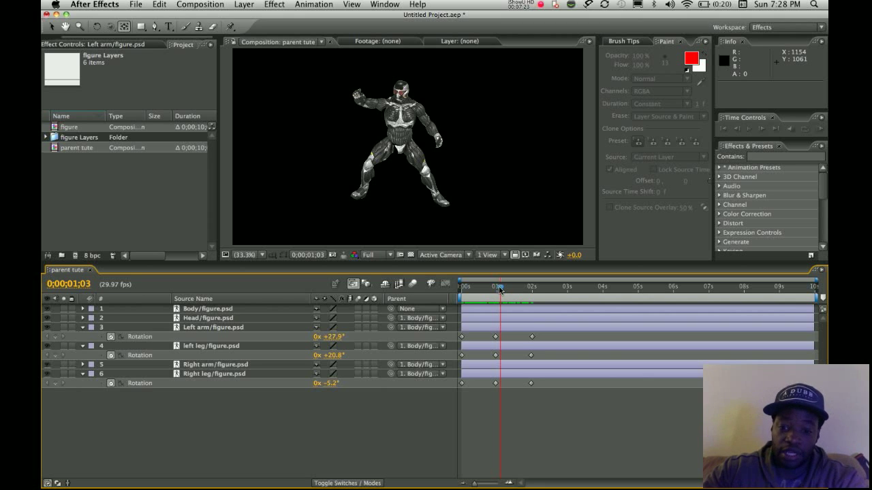
pyautogui.moveTo(501, 286); pyautogui.dragTo(531, 286)
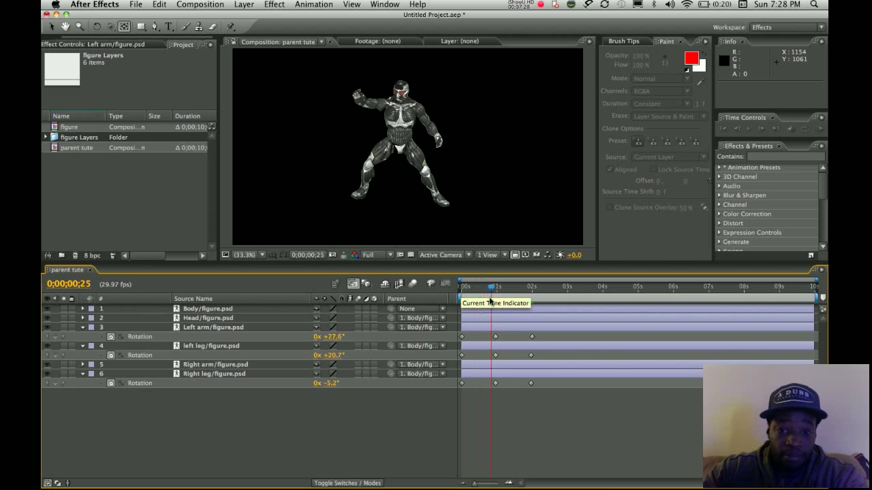
pyautogui.moveTo(491, 286); pyautogui.dragTo(528, 300)
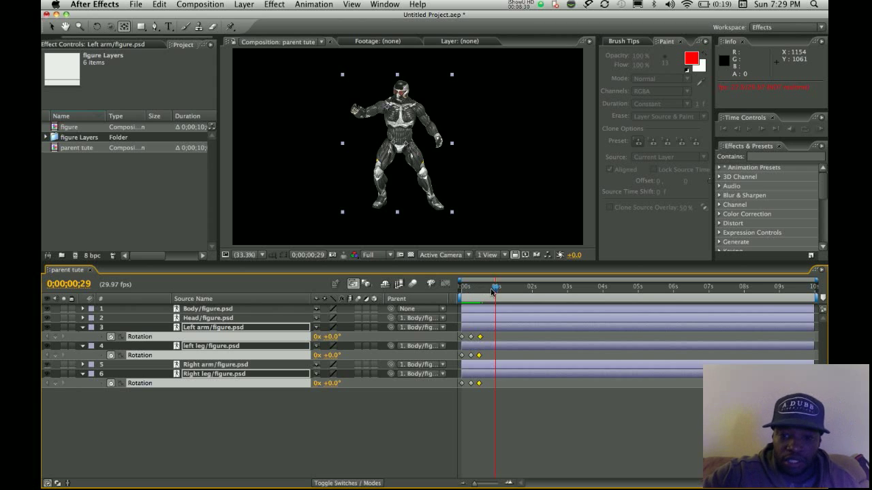
pyautogui.moveTo(492, 286); pyautogui.dragTo(482, 286)
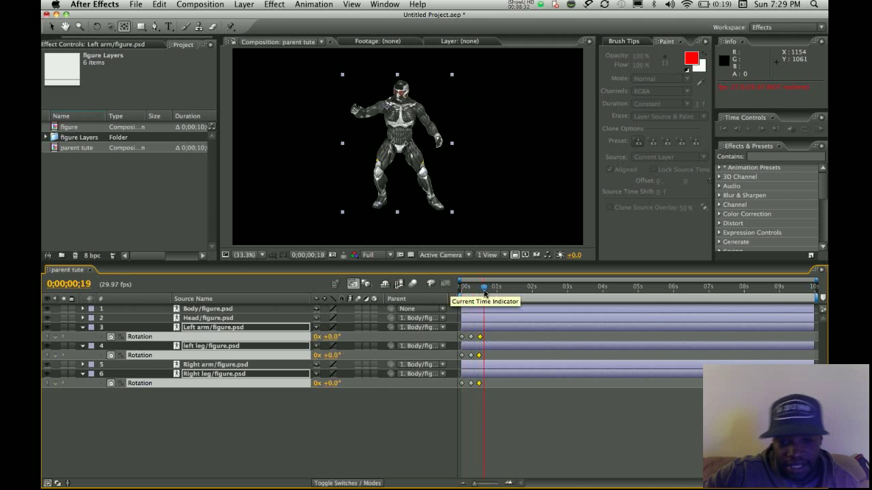
pyautogui.moveTo(484, 286); pyautogui.dragTo(474, 286)
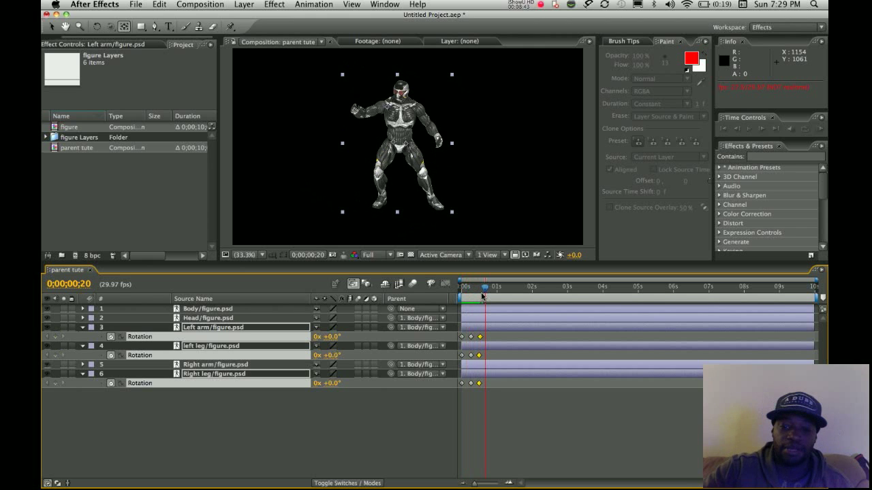
pyautogui.click(463, 286)
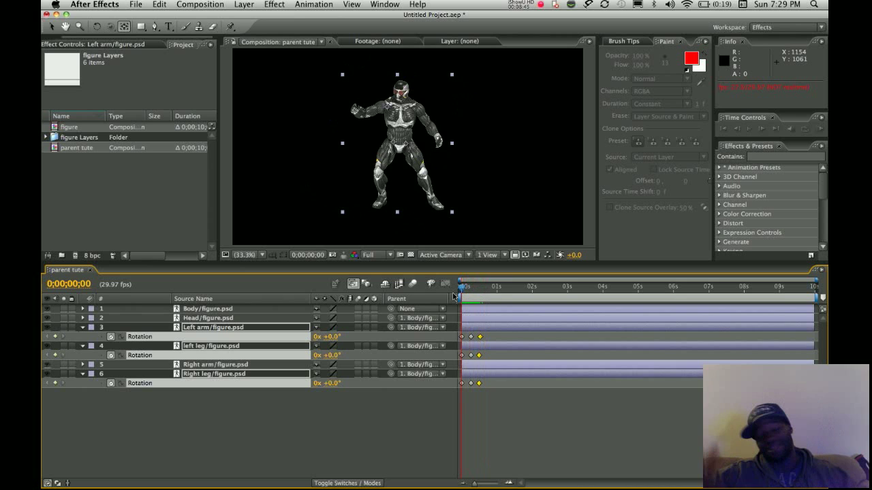